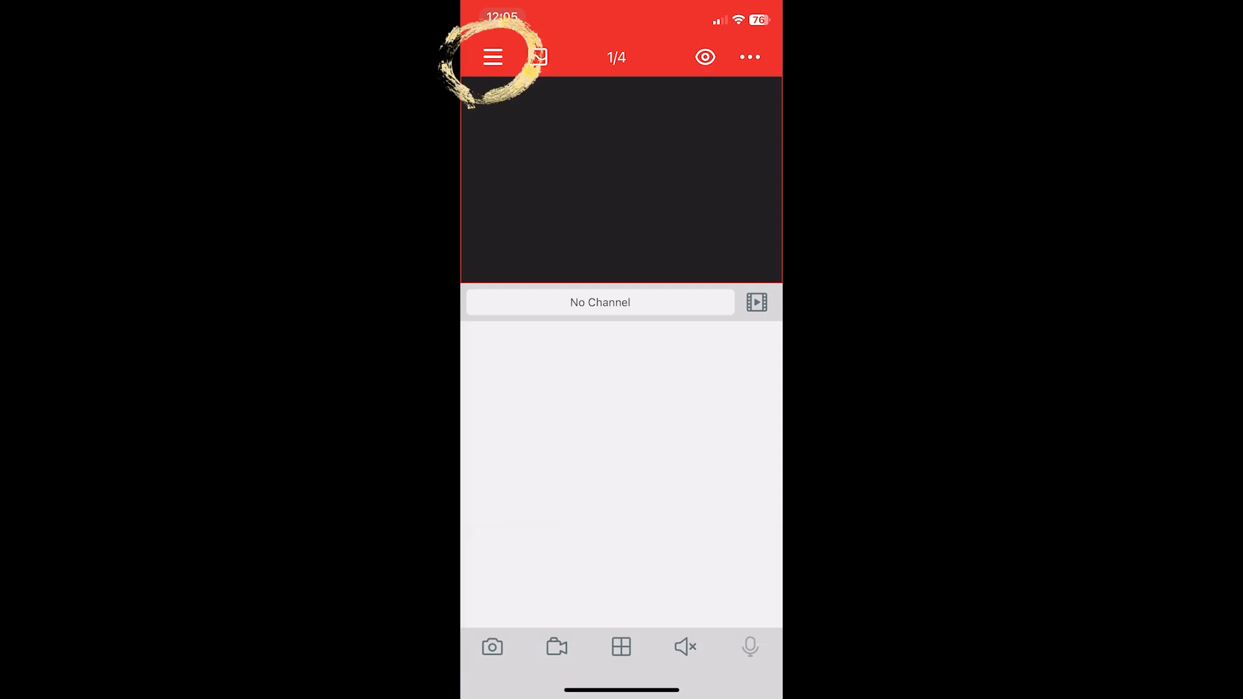
- From the side menu's Device List, start adding a new device in the IPC/NVR/DVR category
click(492, 56)
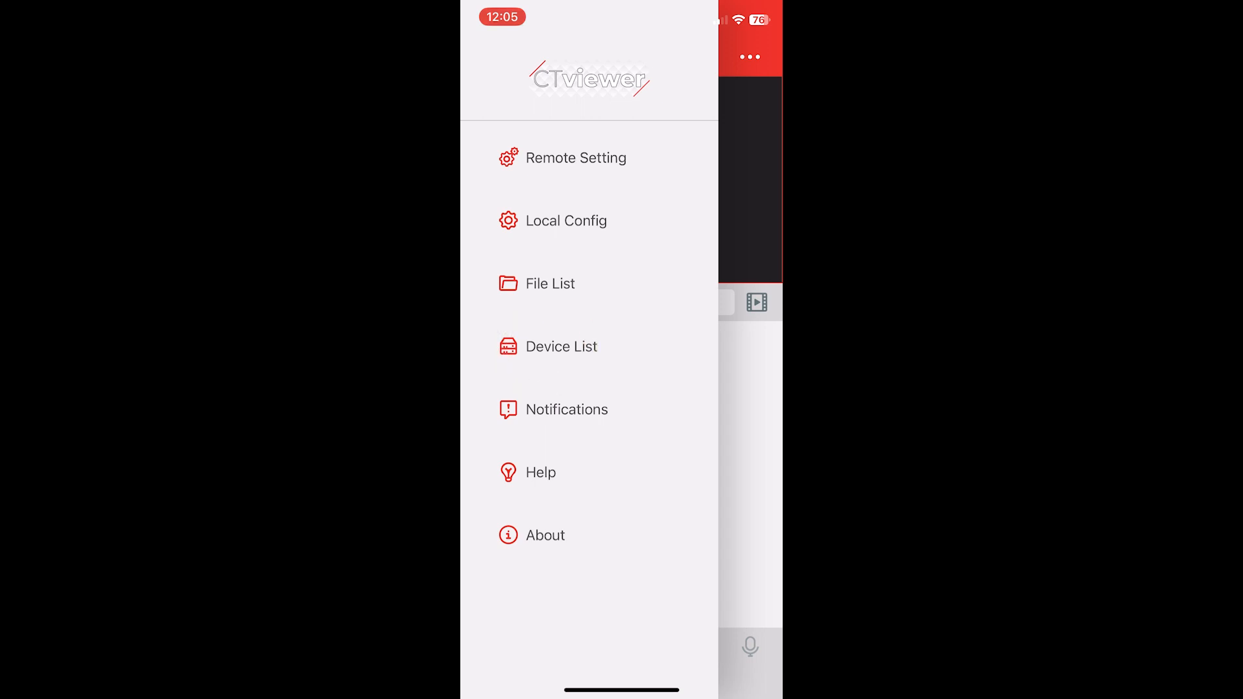
click(561, 347)
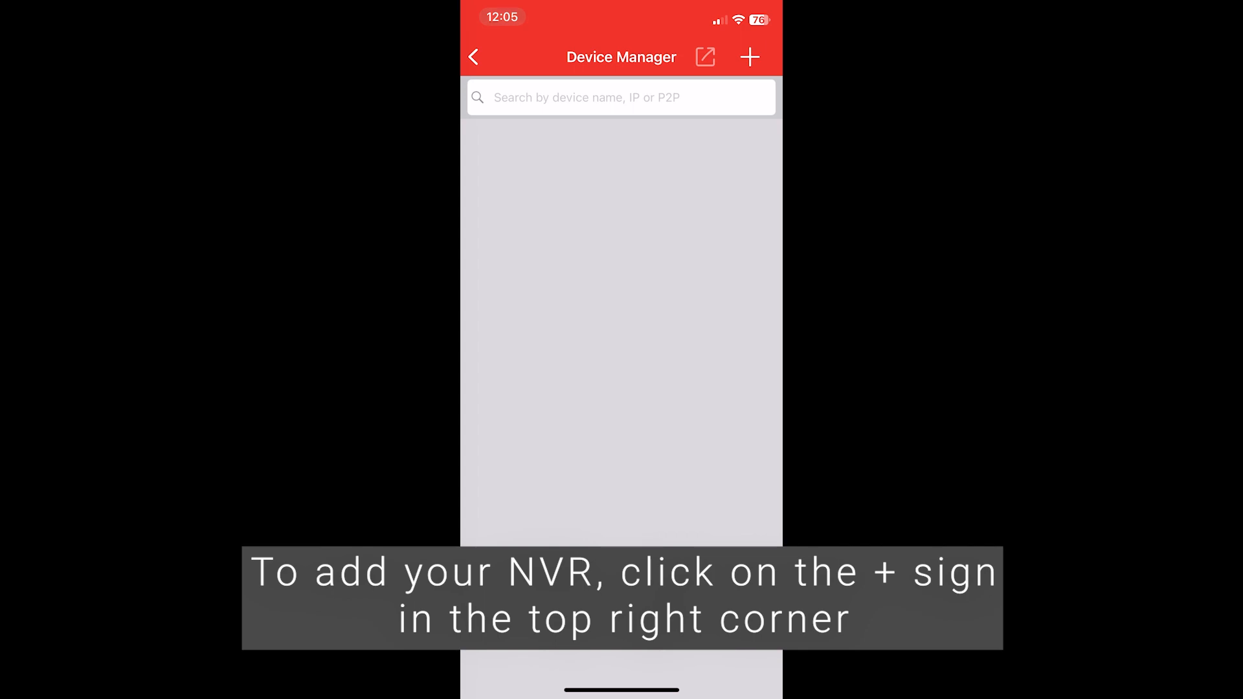
click(748, 56)
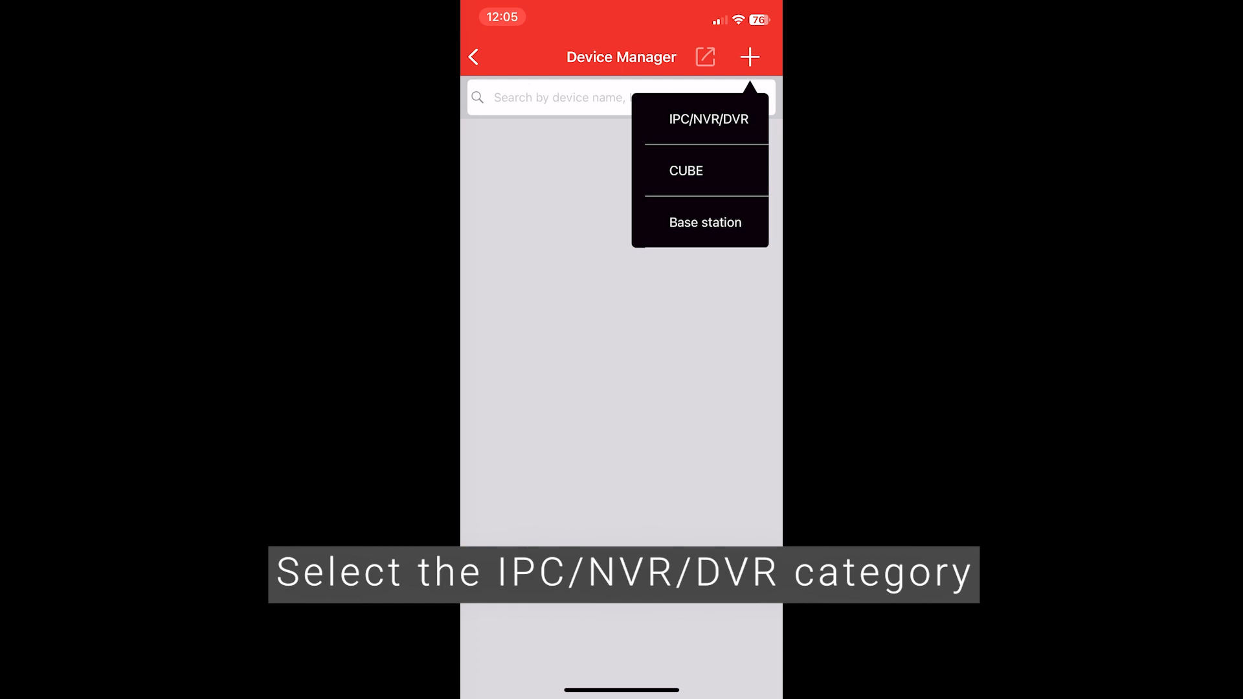
click(707, 119)
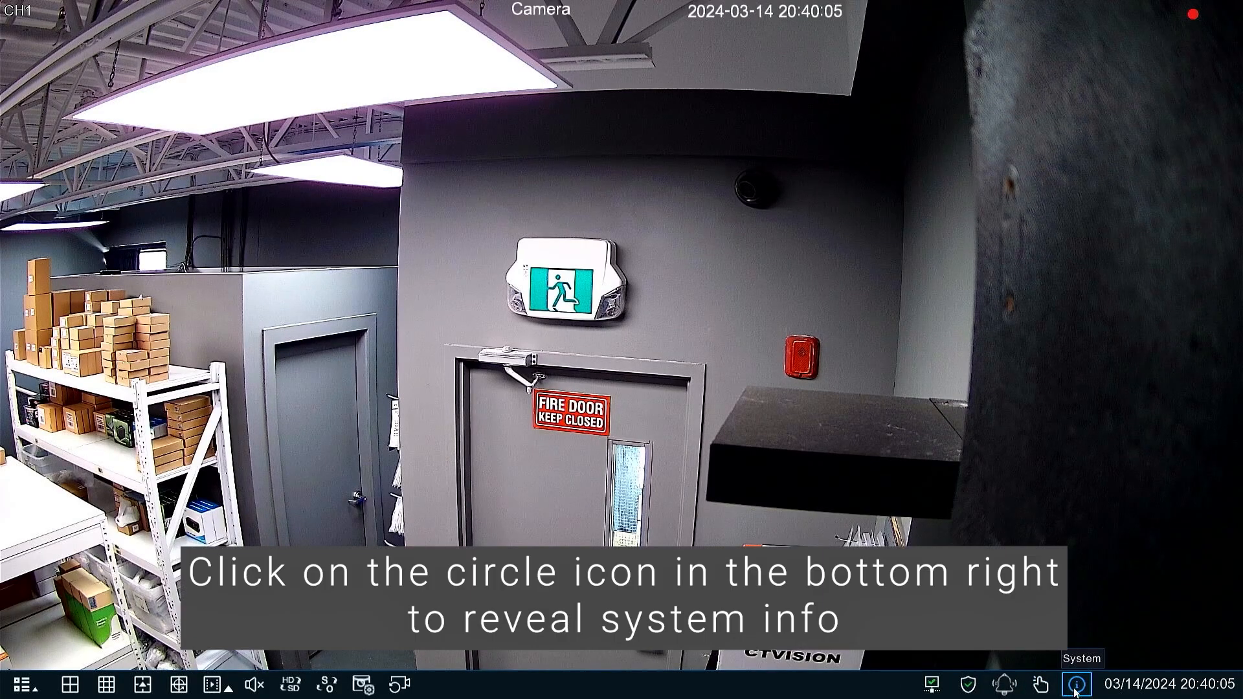
- Show the NVR's system information panel from the bottom-right taskbar icon
click(1072, 684)
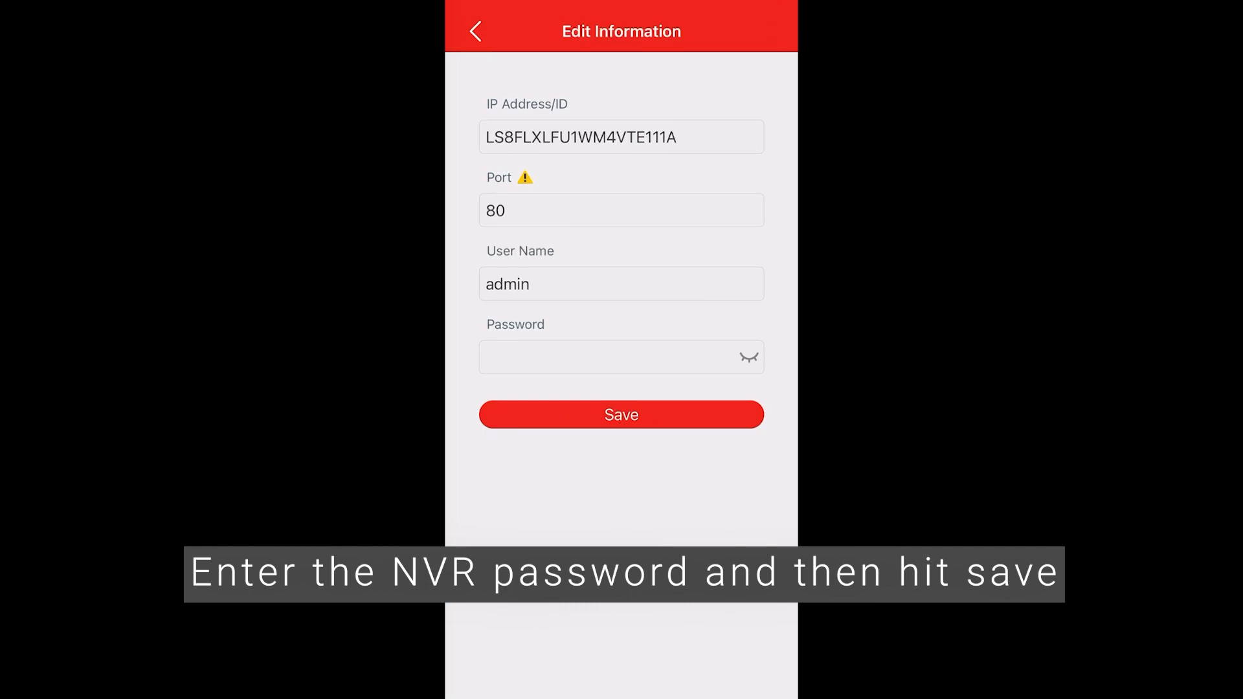
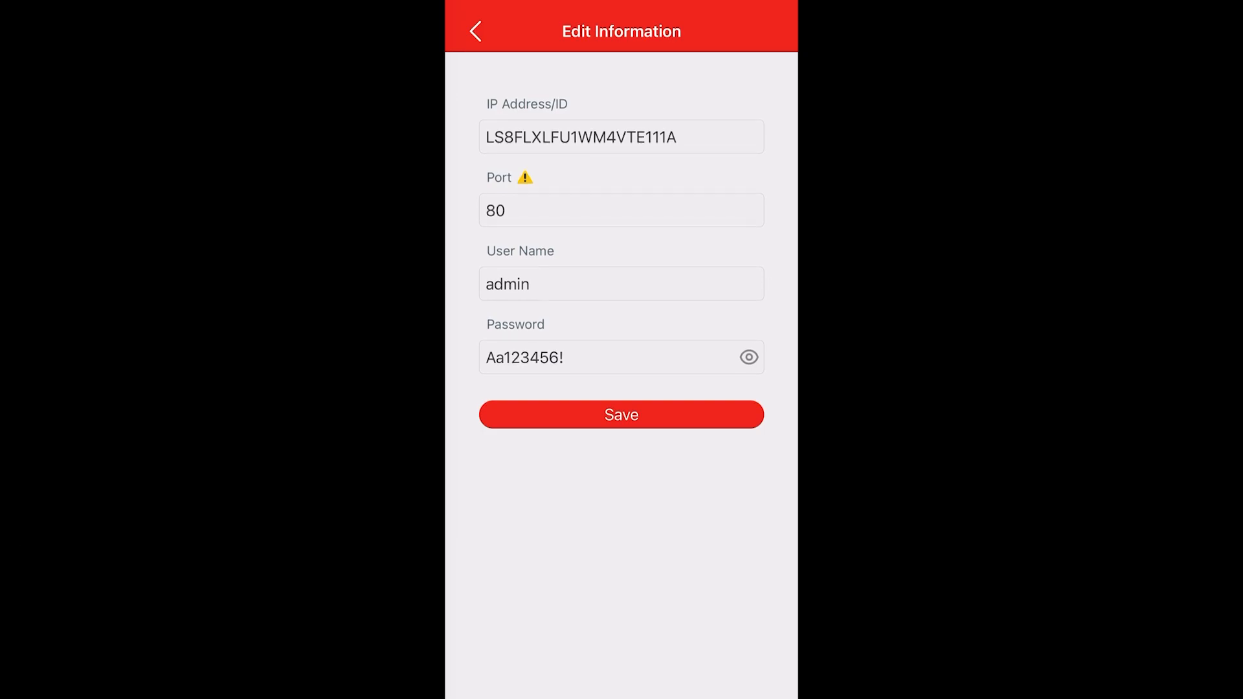
click(621, 414)
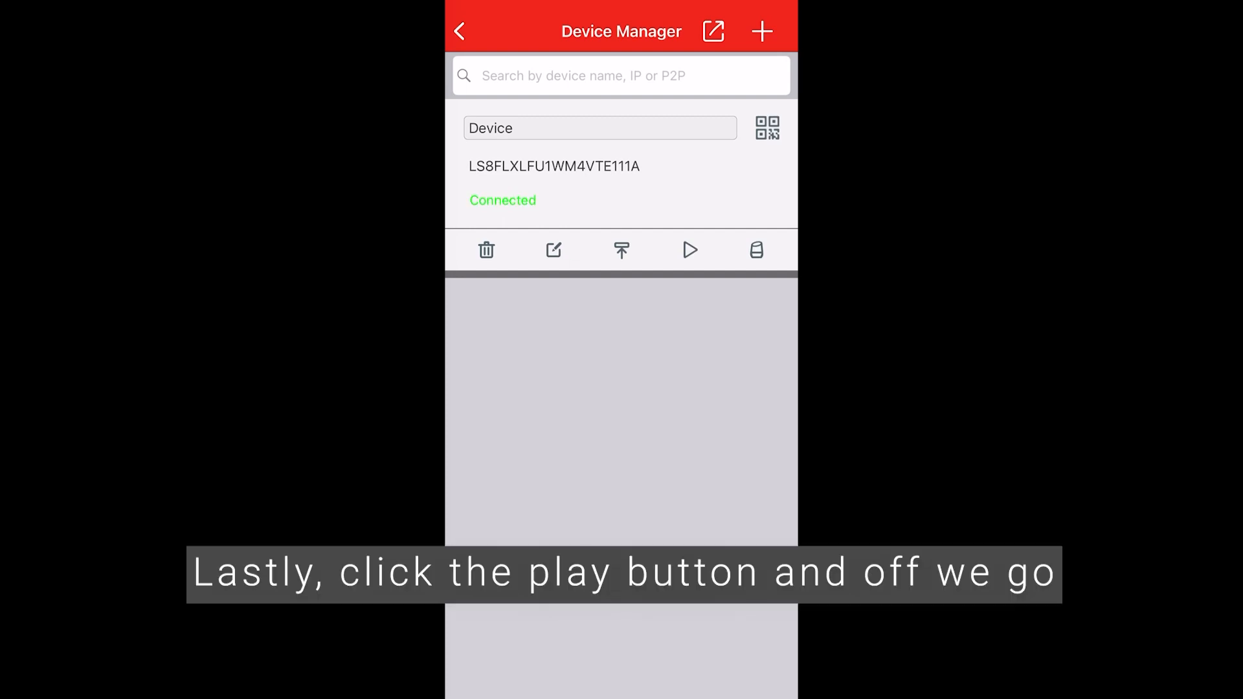
click(687, 250)
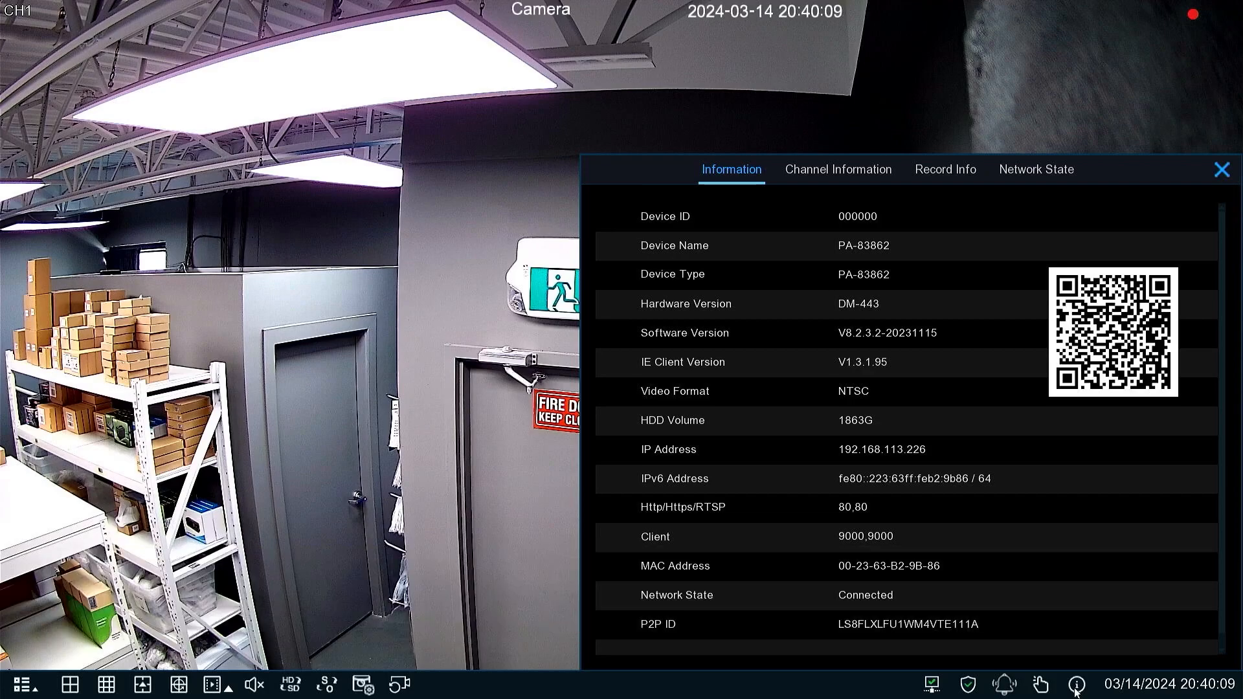
click(1221, 168)
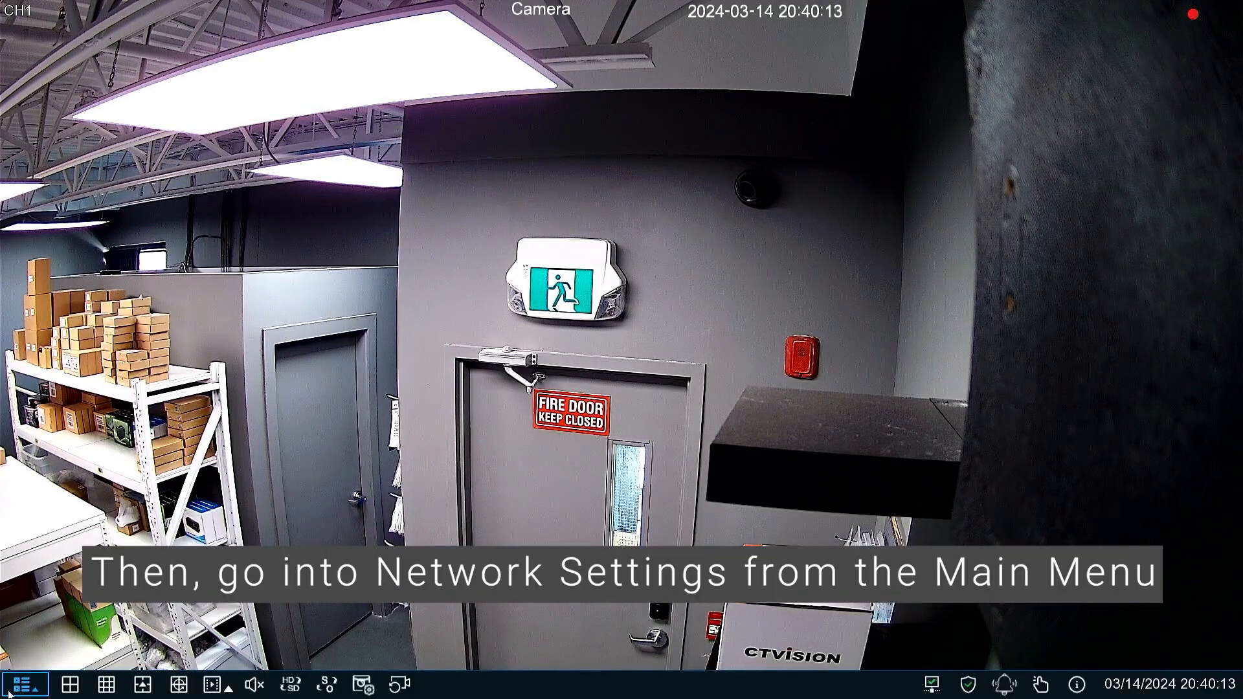
- Reach Setup > Network > General Port Configuration, confirming P2P Switch on with ports 80 and 9000
click(17, 683)
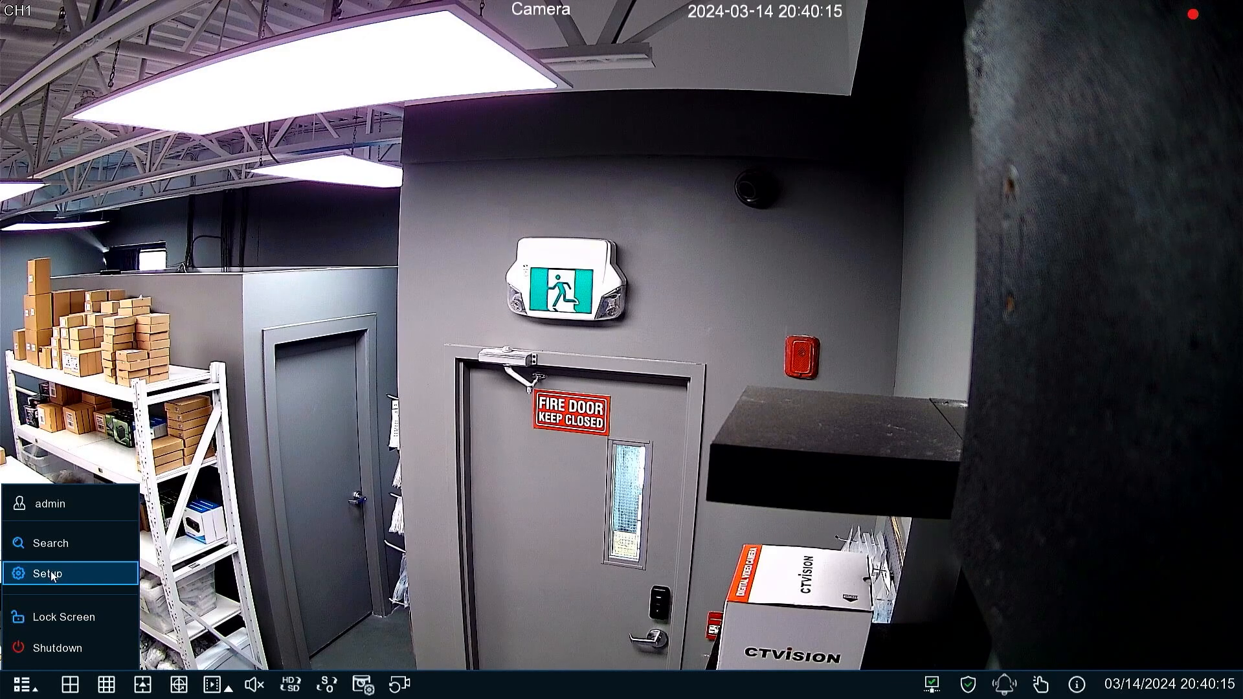
click(46, 574)
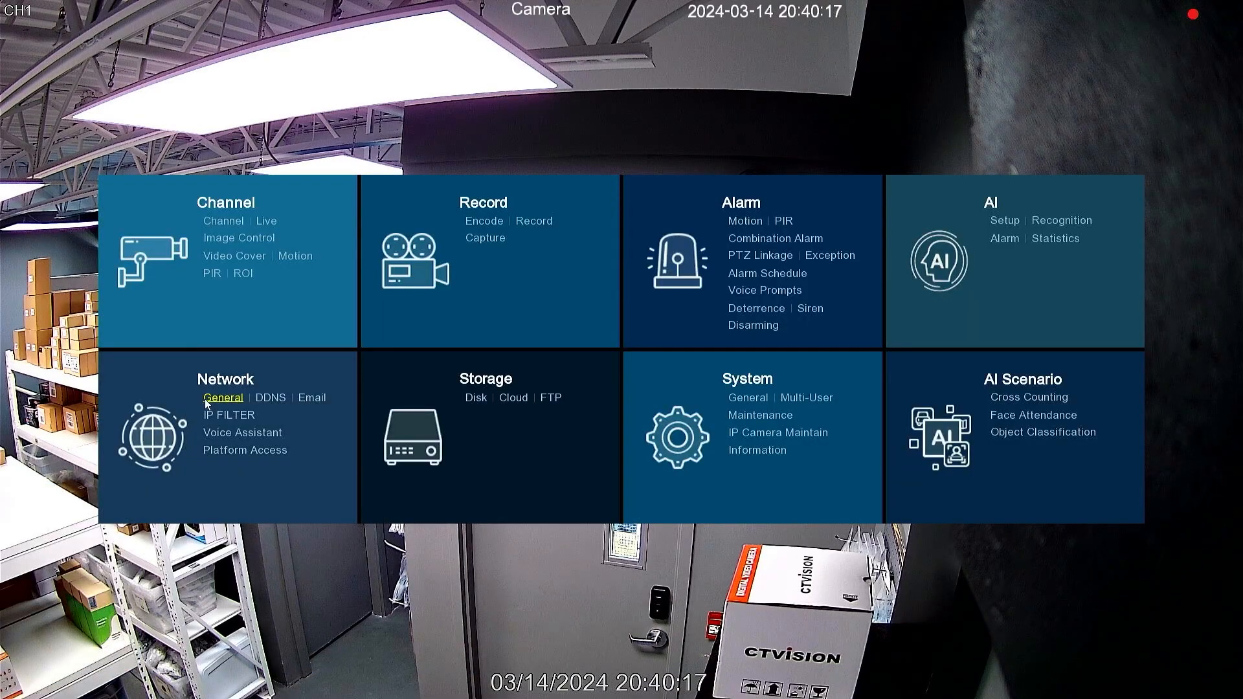
click(222, 398)
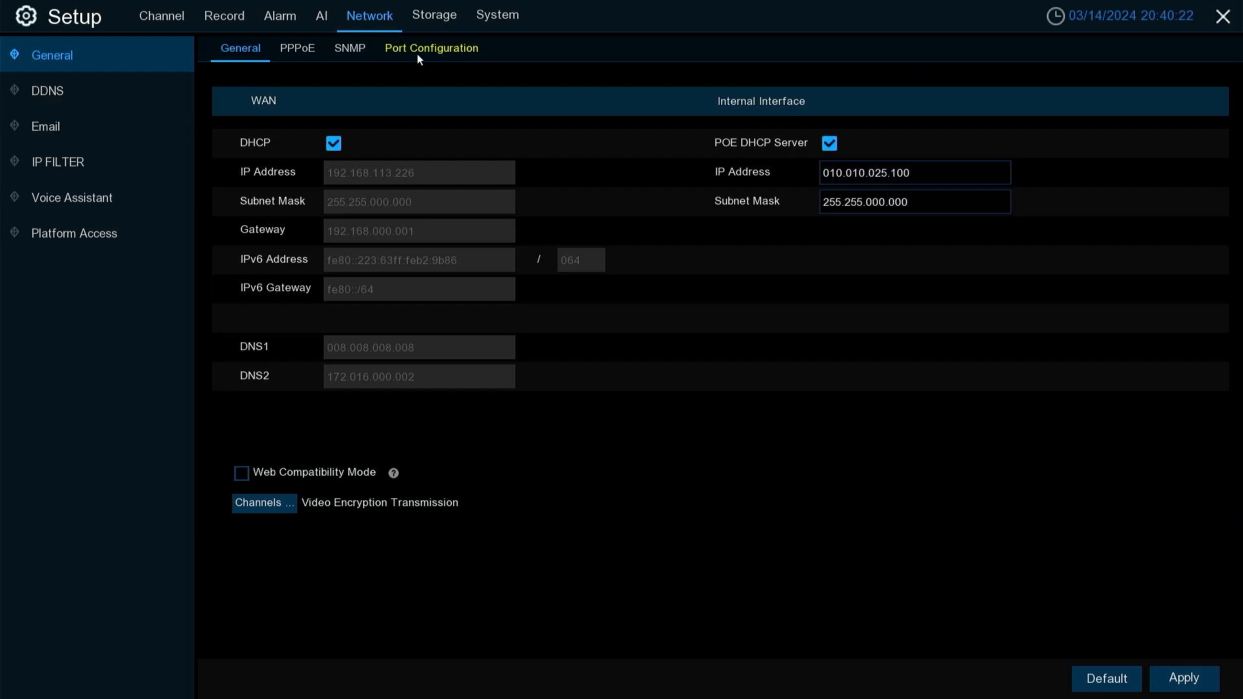
click(431, 48)
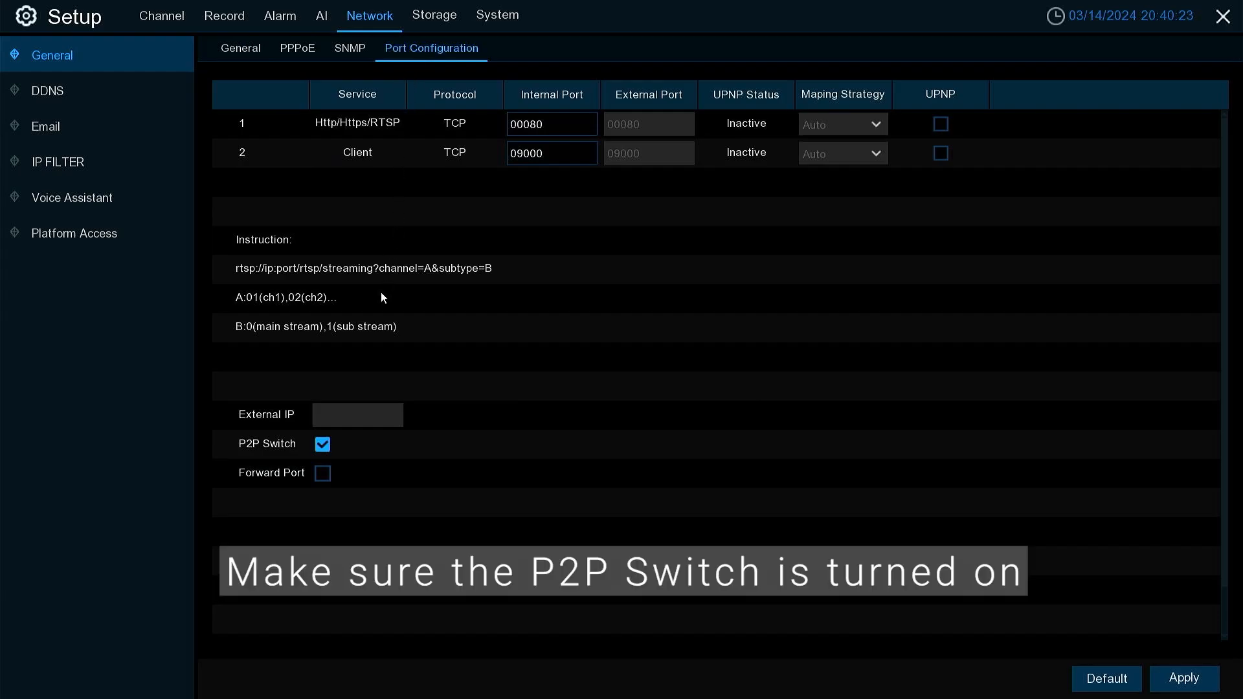